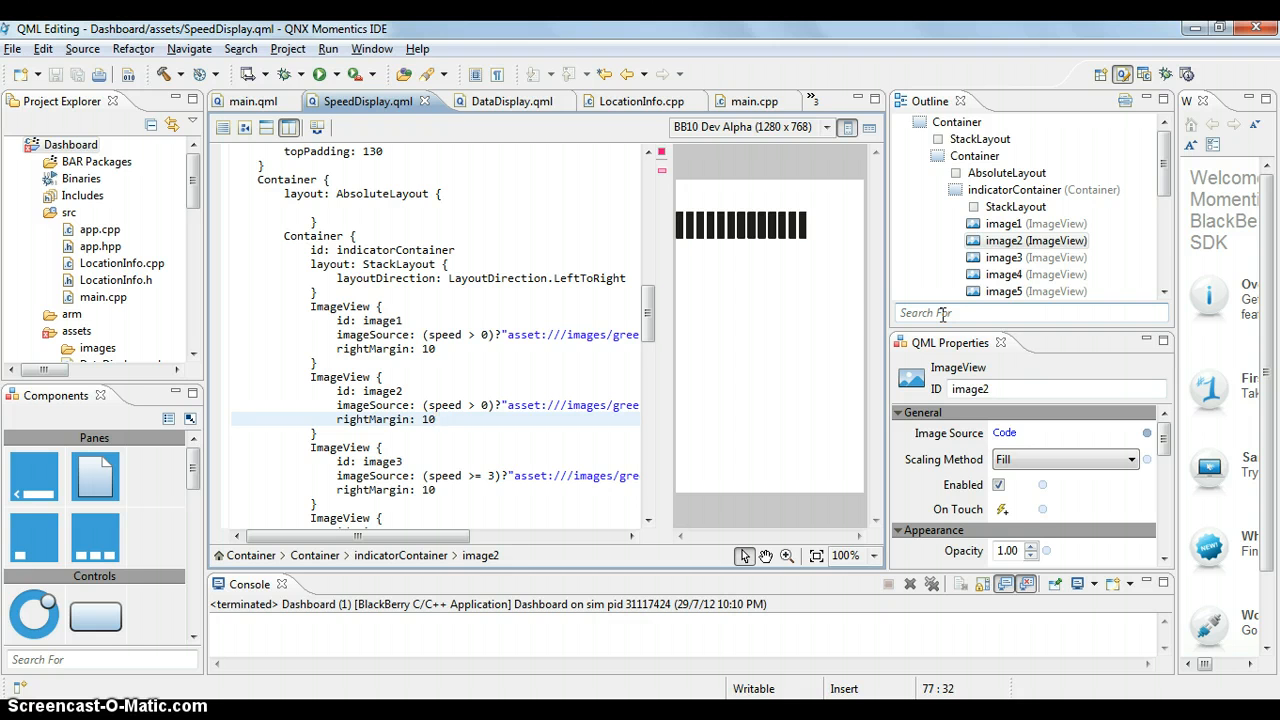
mouse_move(940, 312)
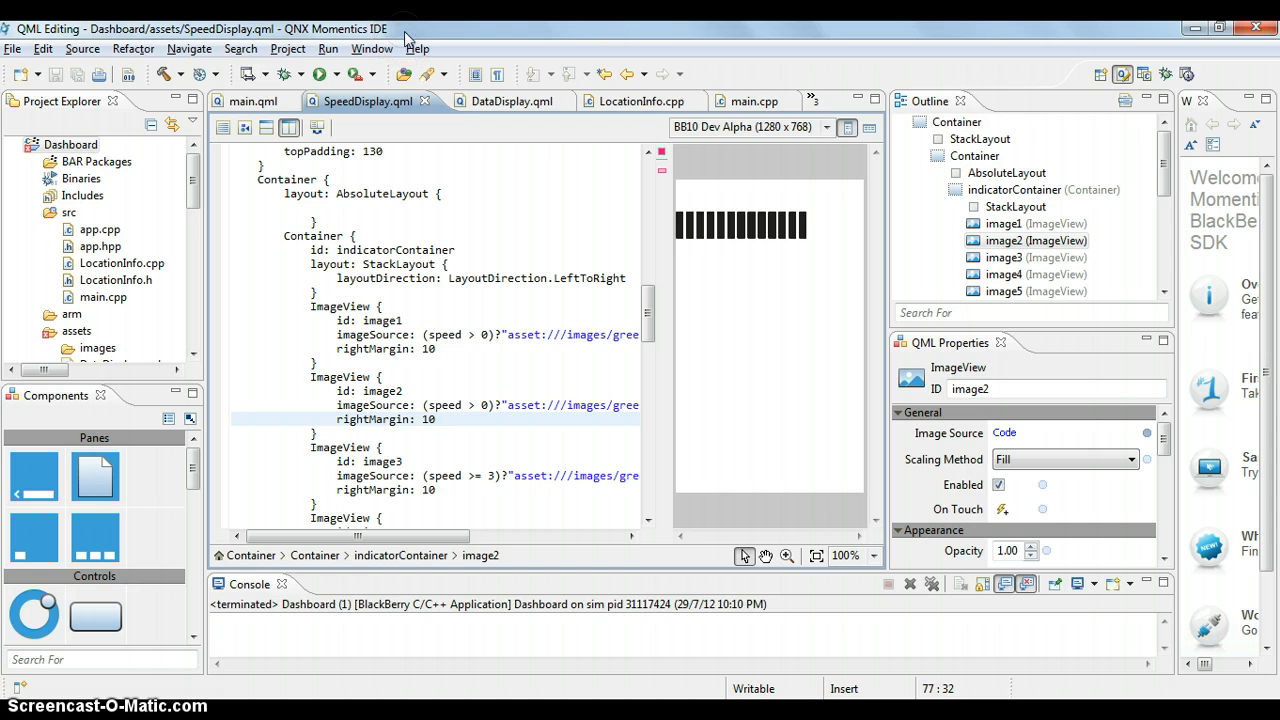
- Inspect image2 and its container, then reveal its opacity, visibility, 10 right margin and size settings
click(460, 382)
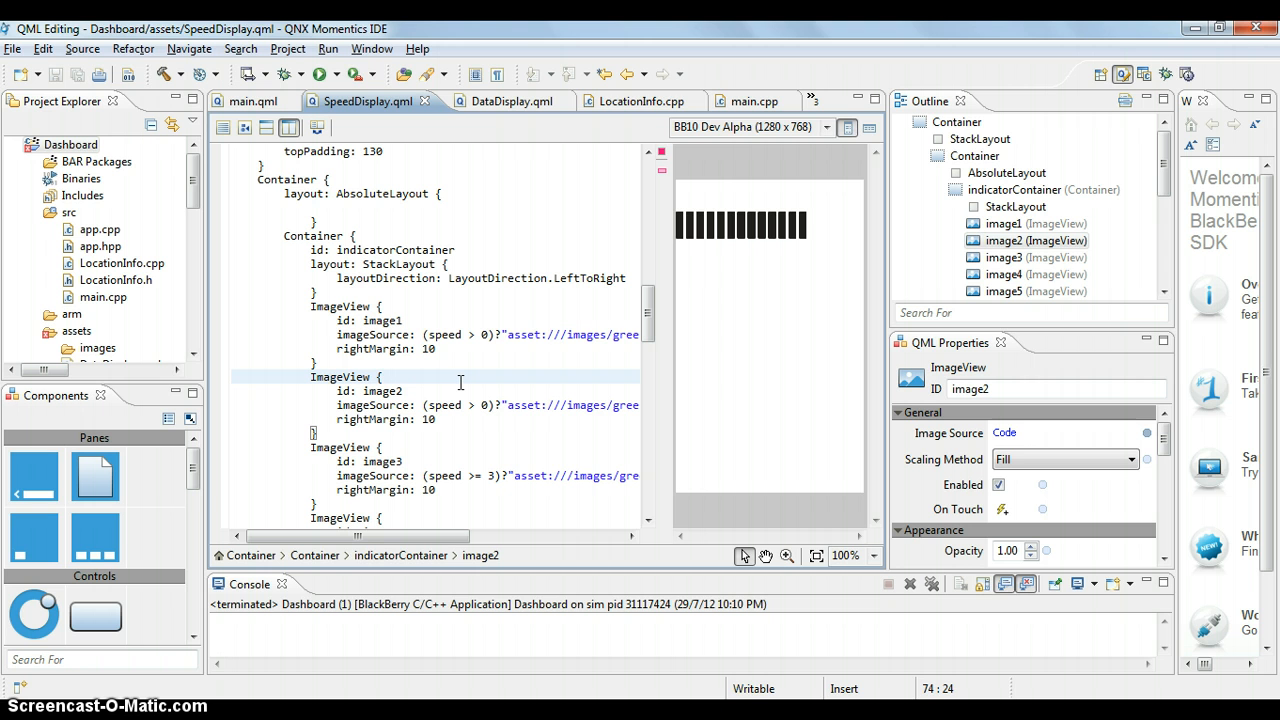
mouse_move(760, 370)
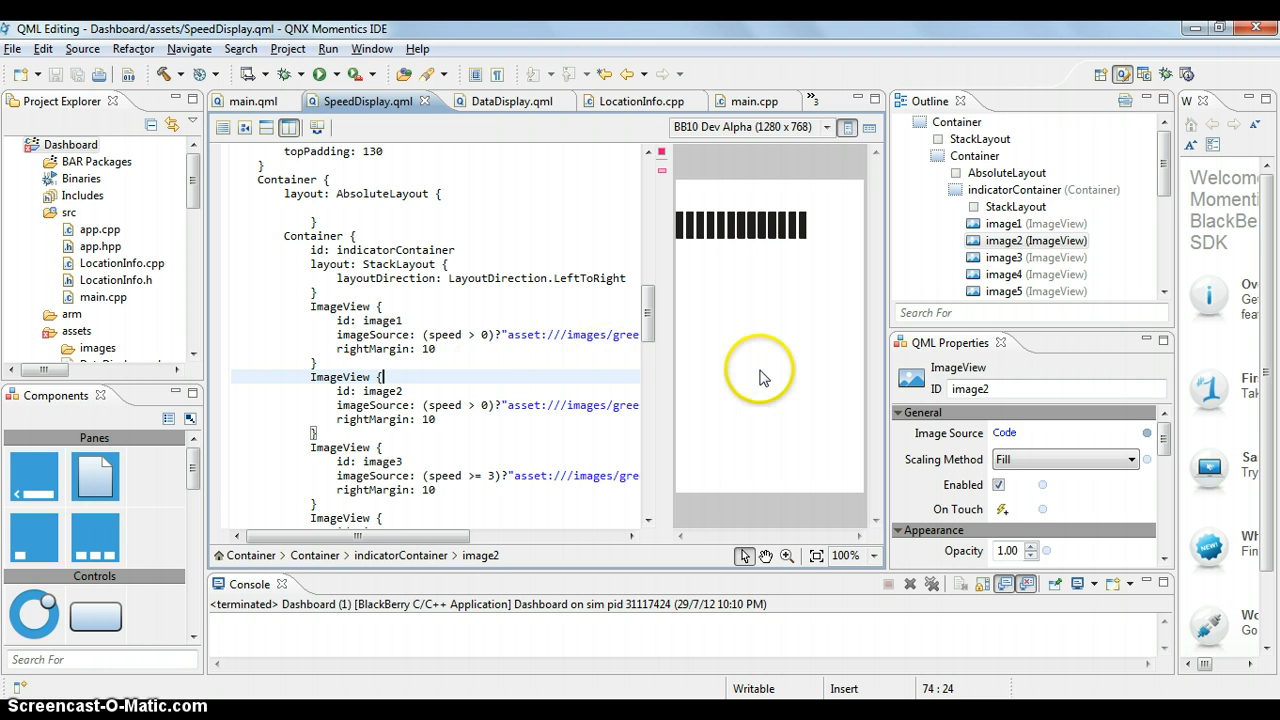
mouse_move(760, 376)
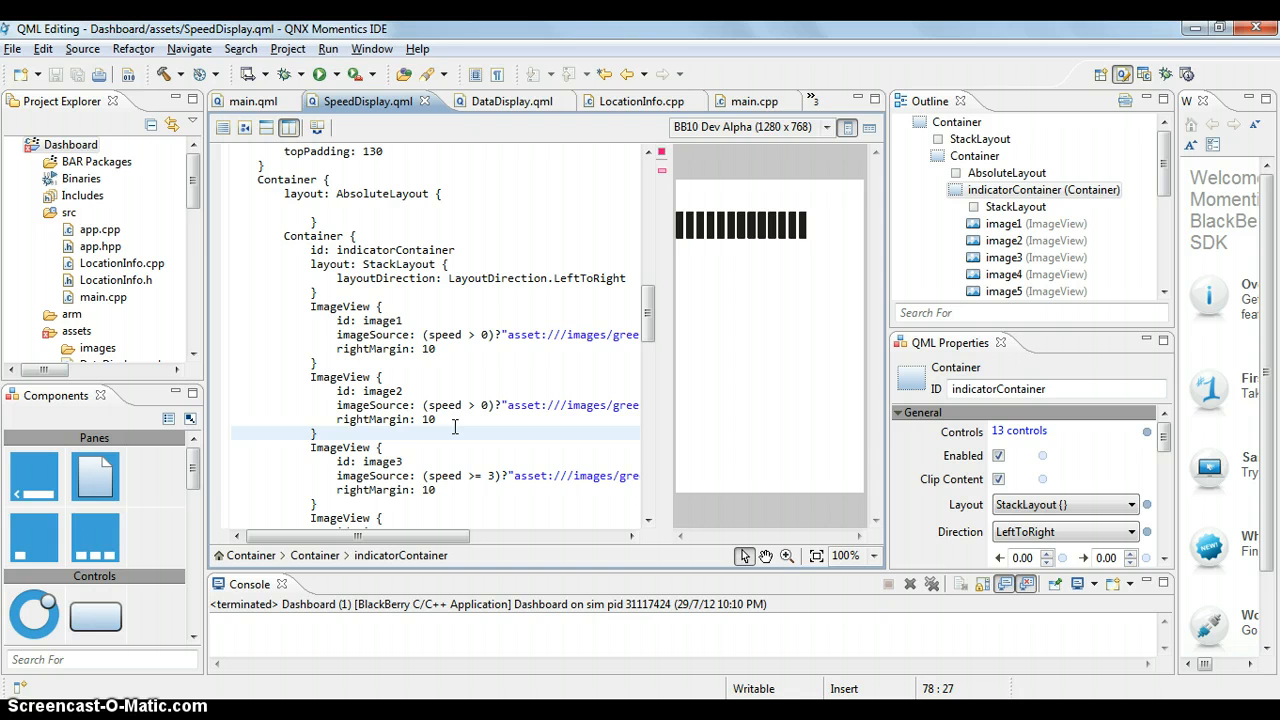
mouse_move(728, 344)
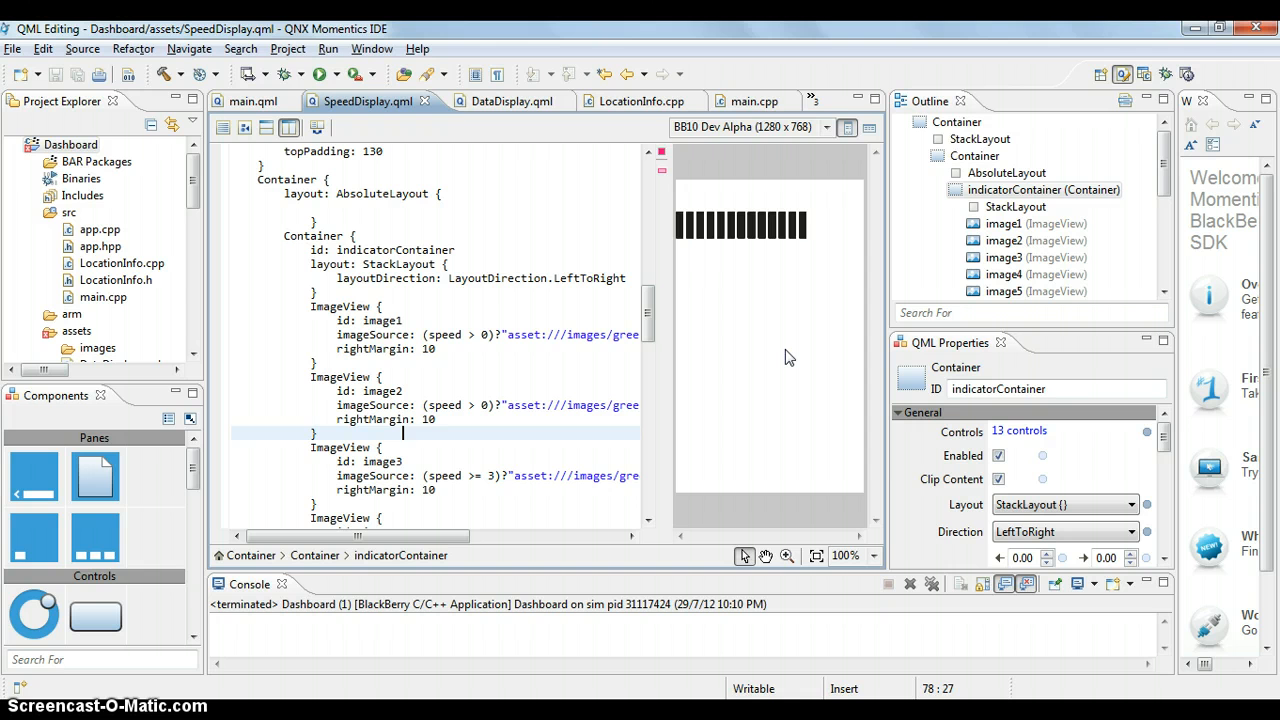
mouse_move(784, 358)
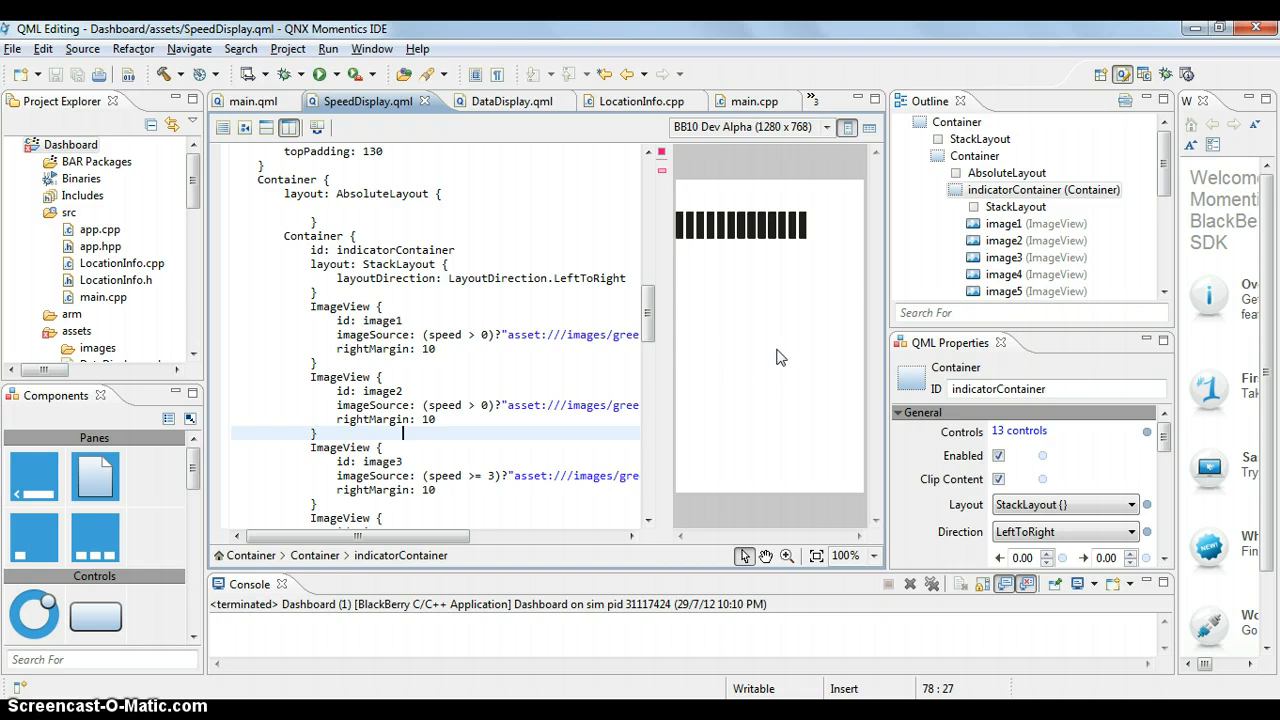
click(536, 390)
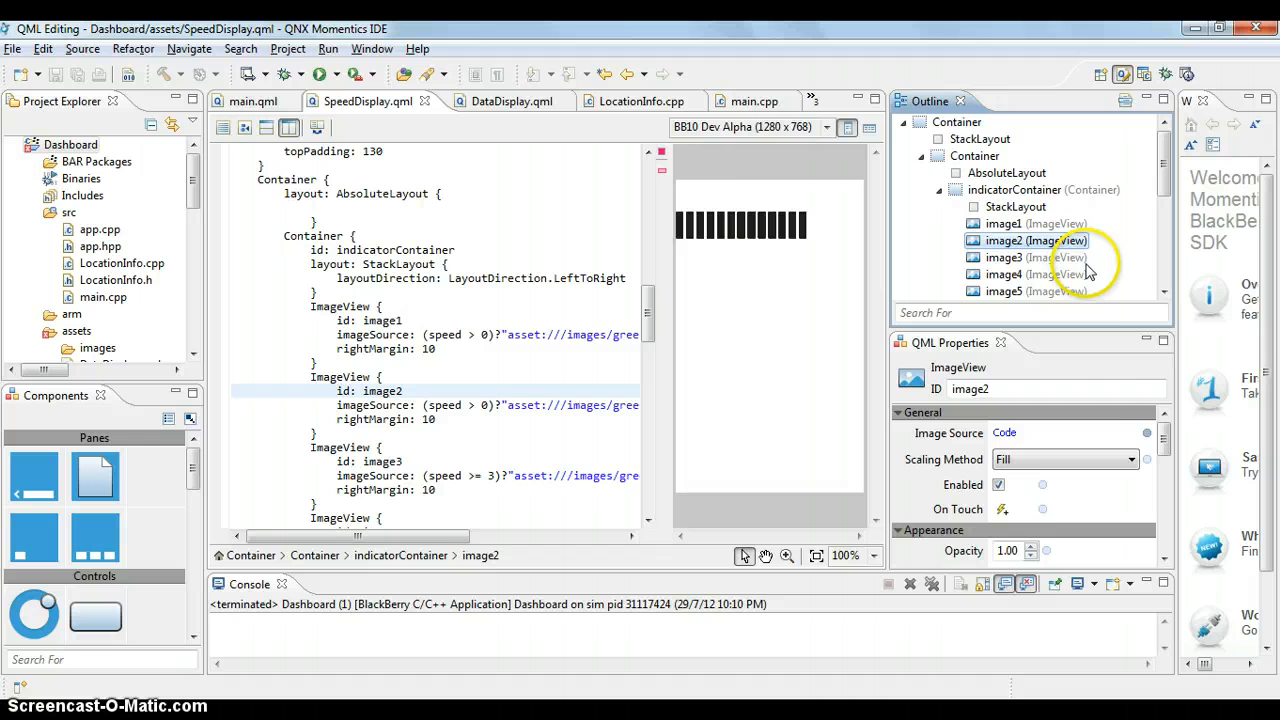
mouse_move(1064, 368)
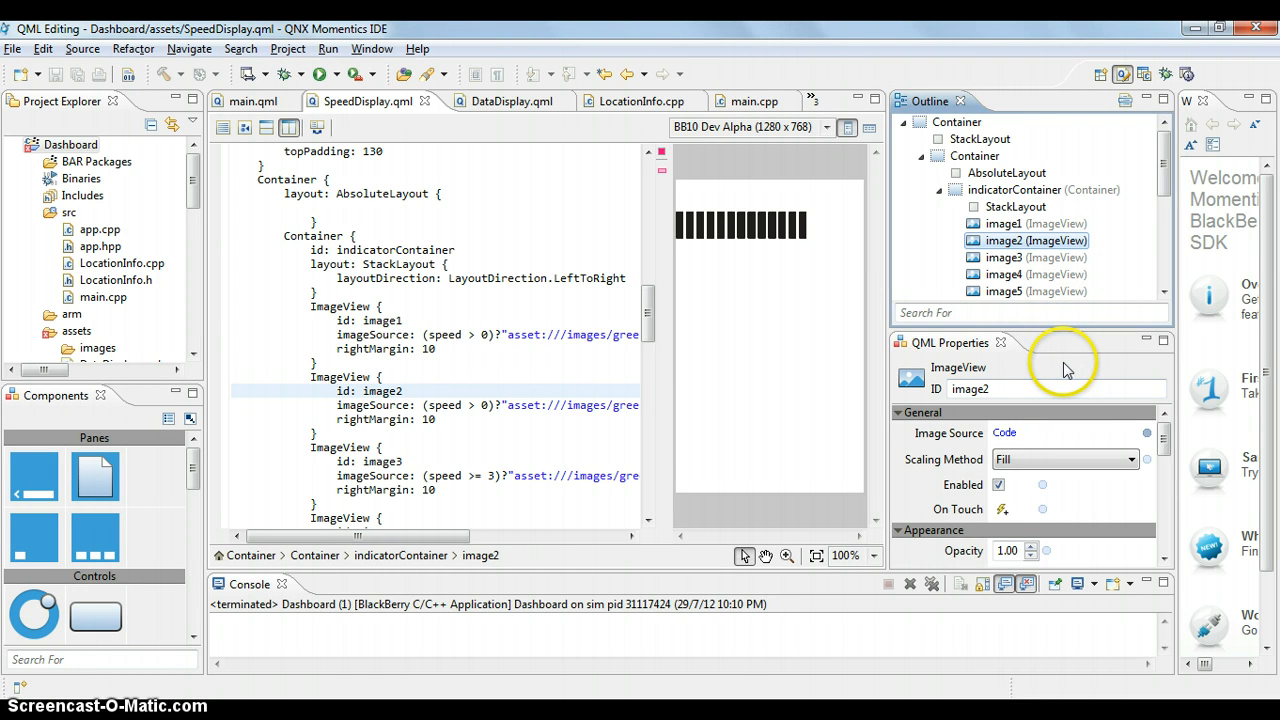
mouse_move(1156, 384)
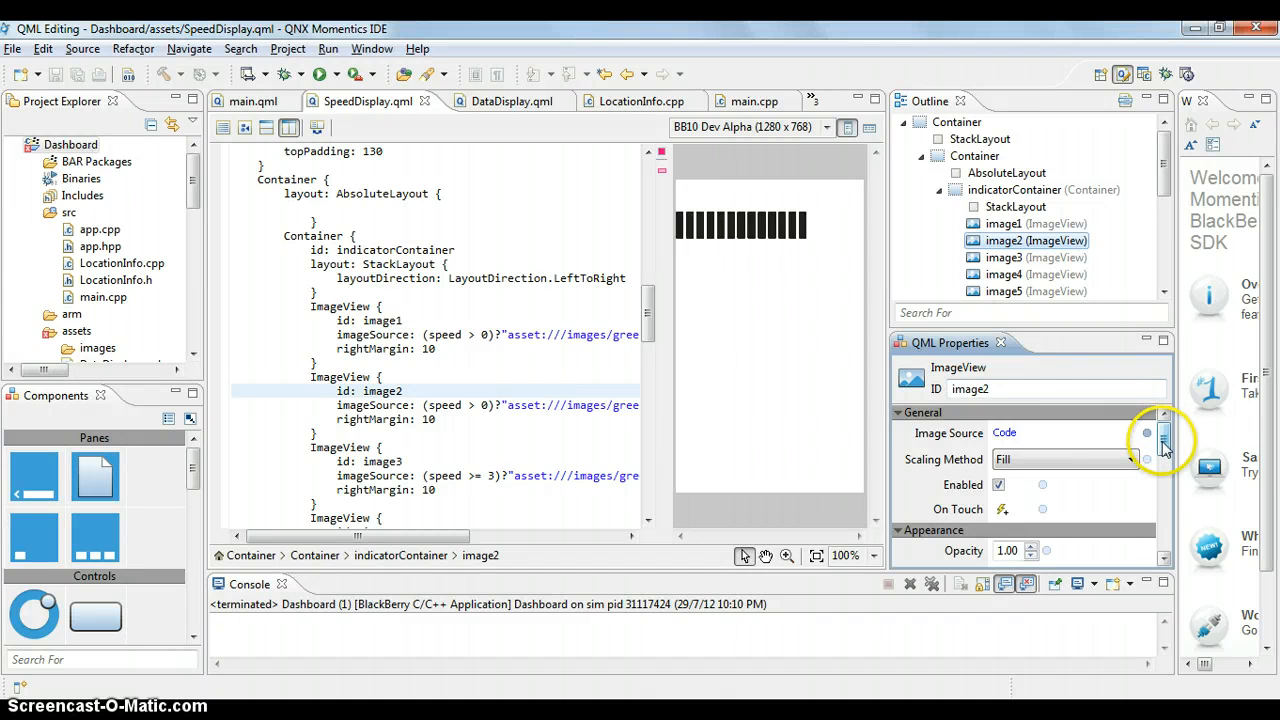
scroll(down, 3)
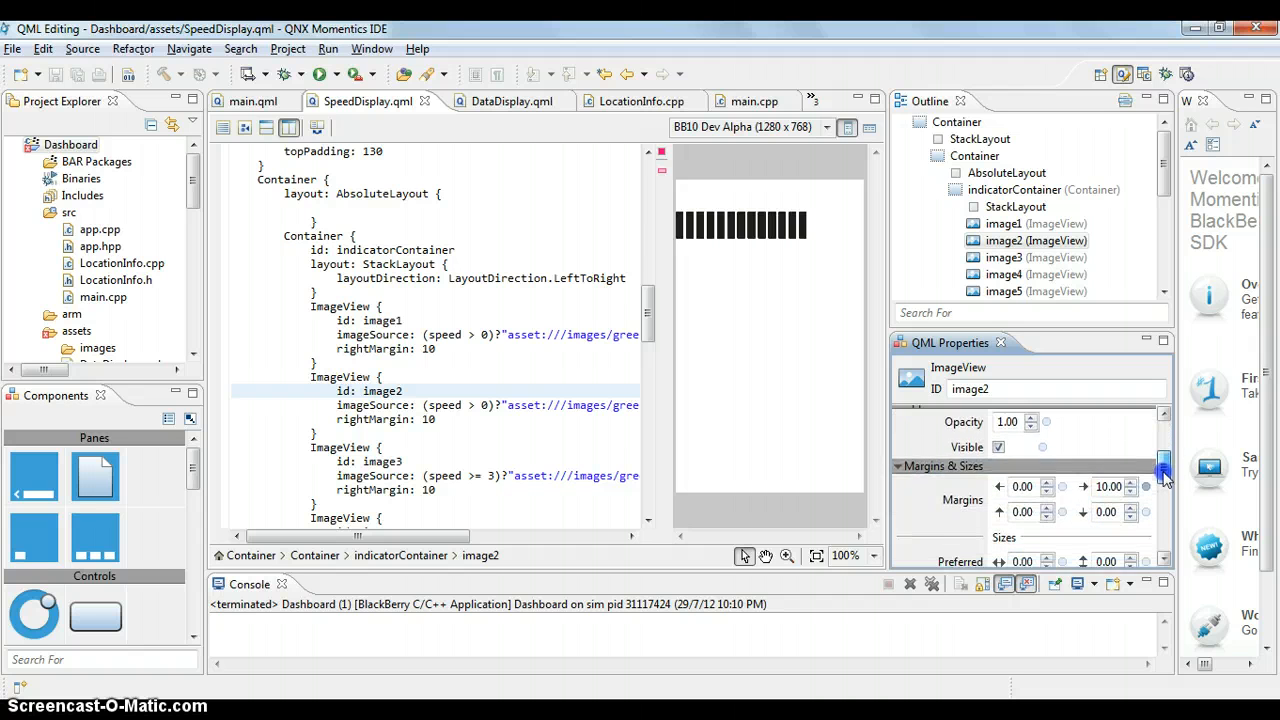
scroll(down, 3)
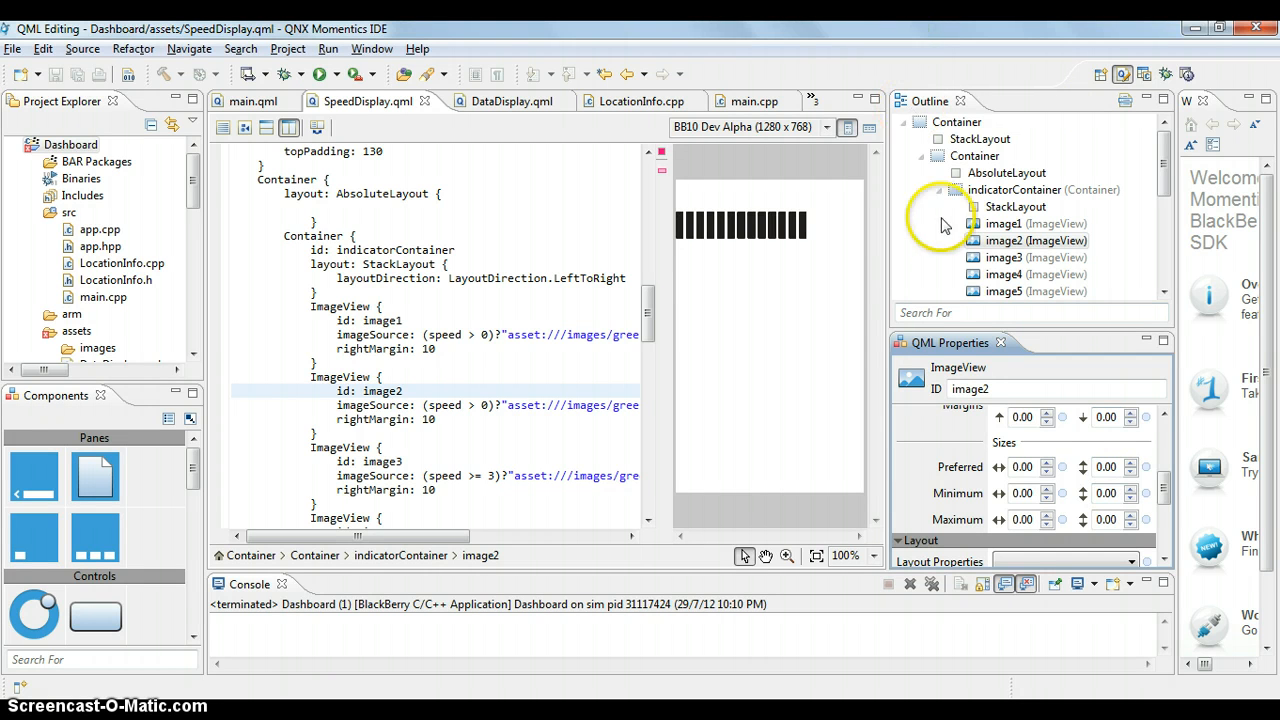
mouse_move(1044, 432)
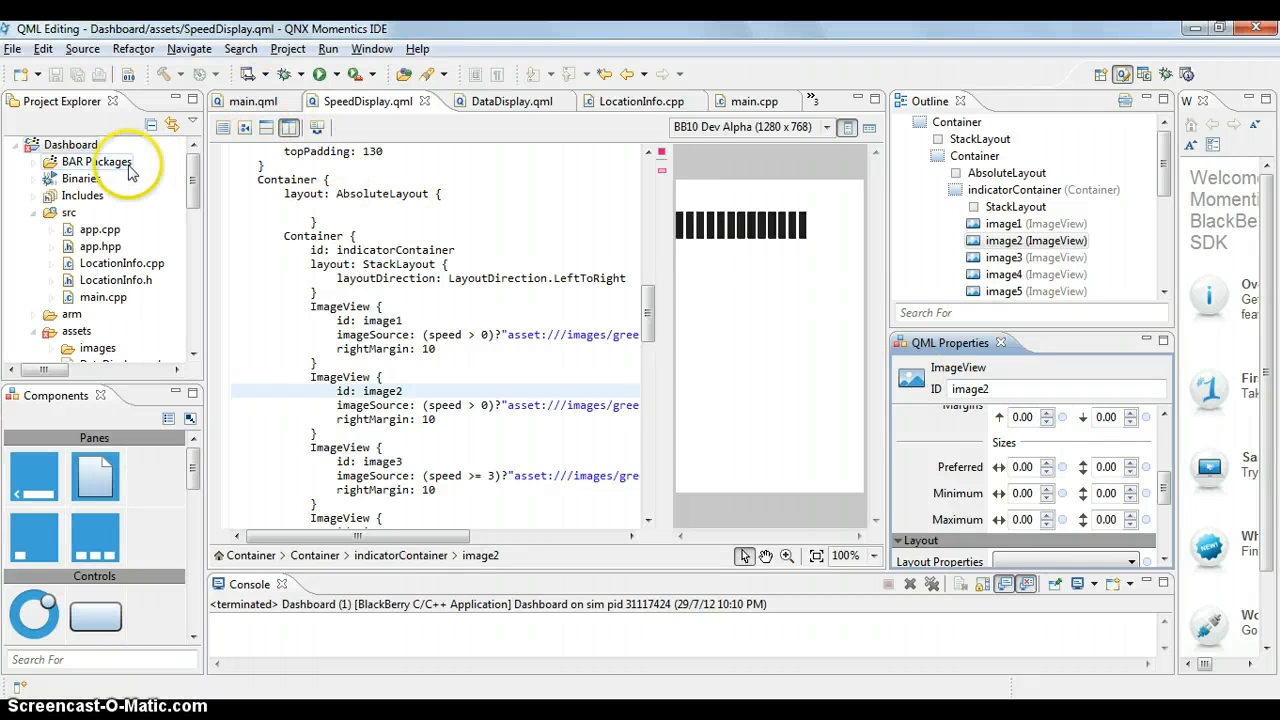
- Select the Dashboard project and run it on the BlackBerry 10 simulator
click(70, 144)
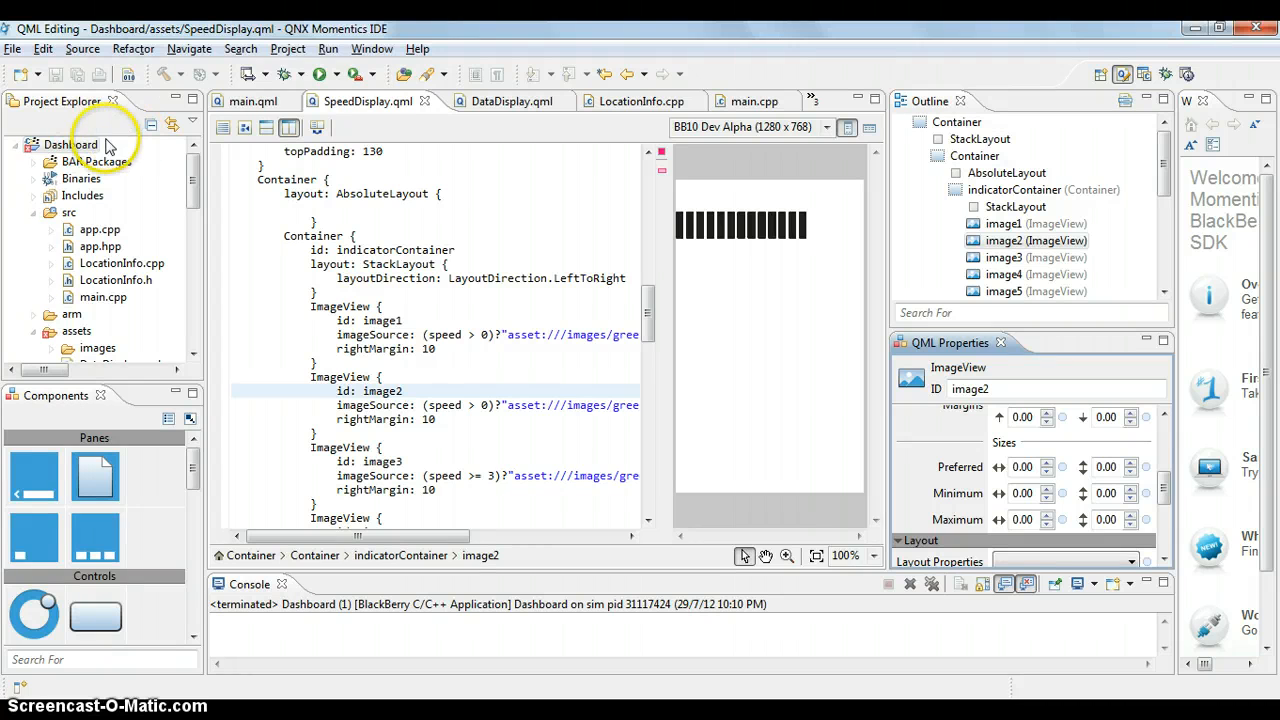
mouse_move(318, 74)
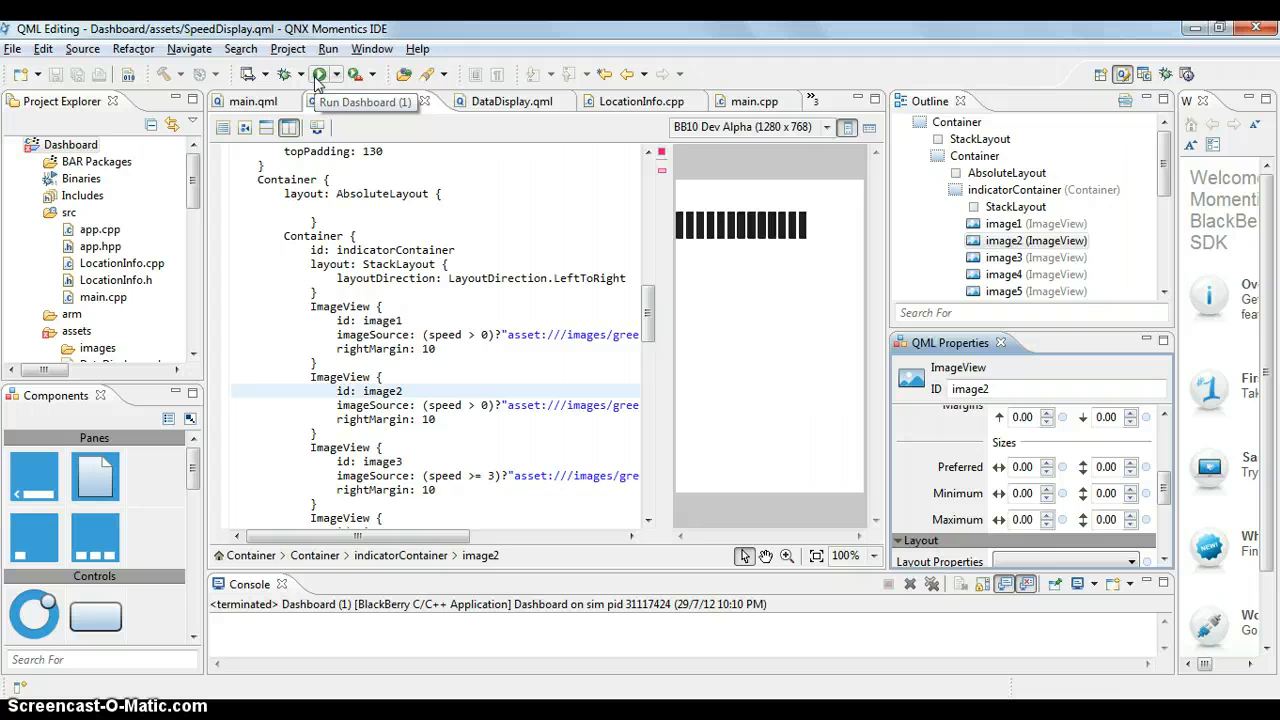
click(318, 74)
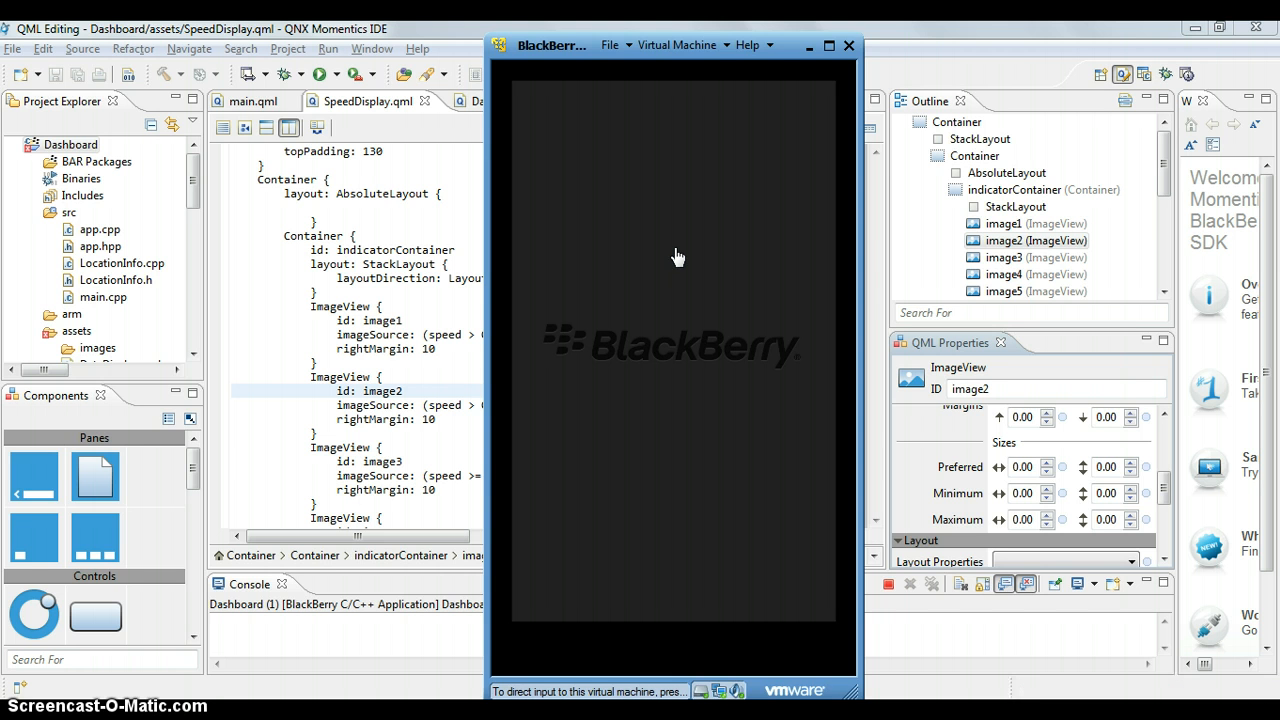
mouse_move(778, 384)
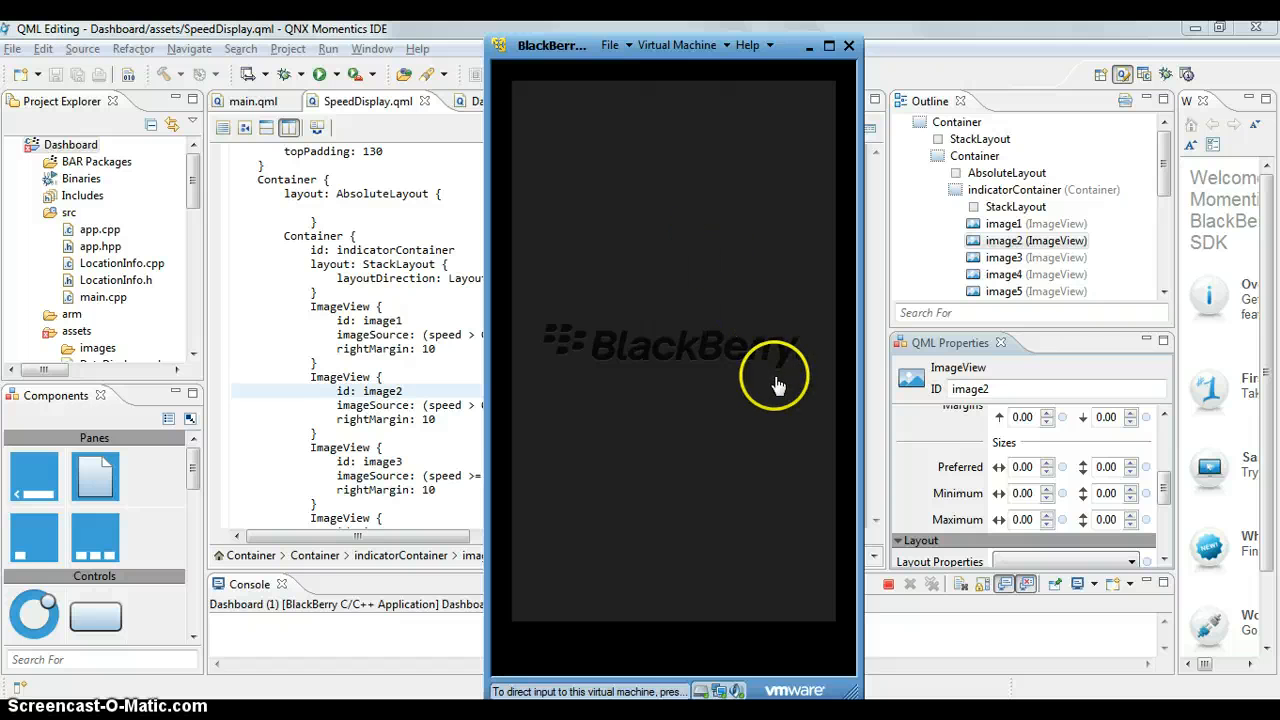
mouse_move(784, 496)
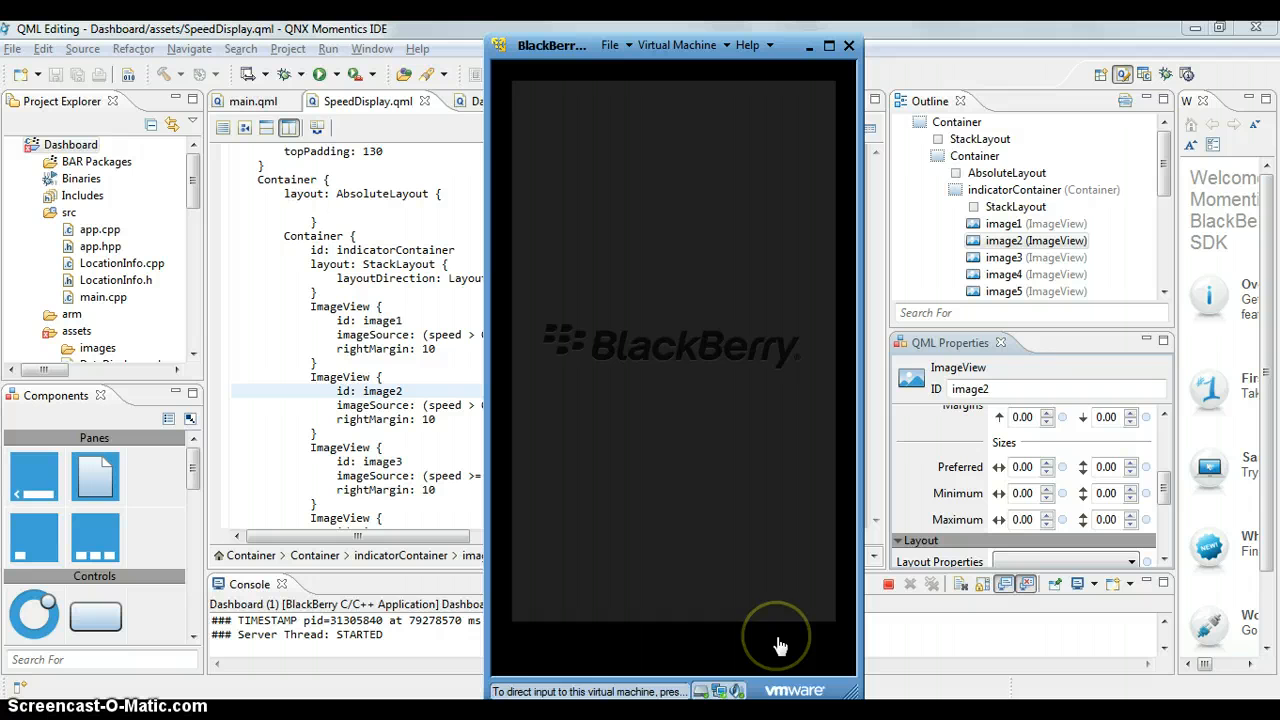
mouse_move(780, 644)
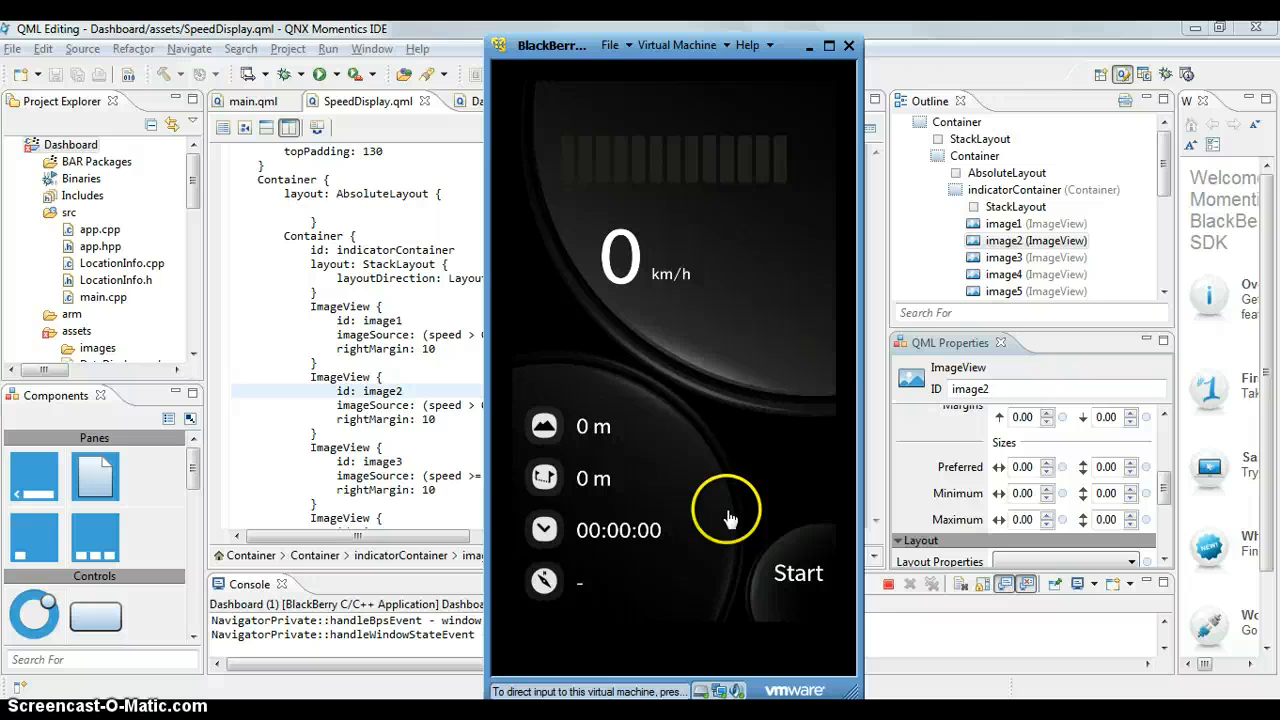
mouse_move(744, 264)
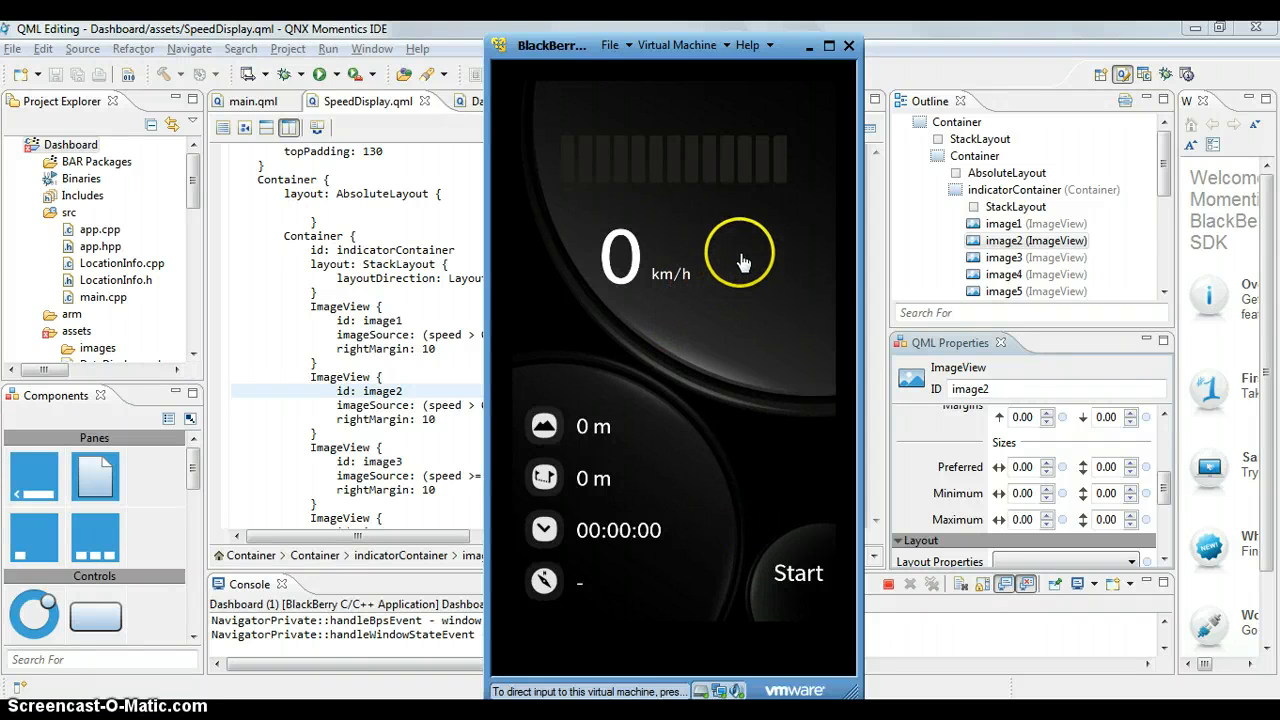
mouse_move(750, 262)
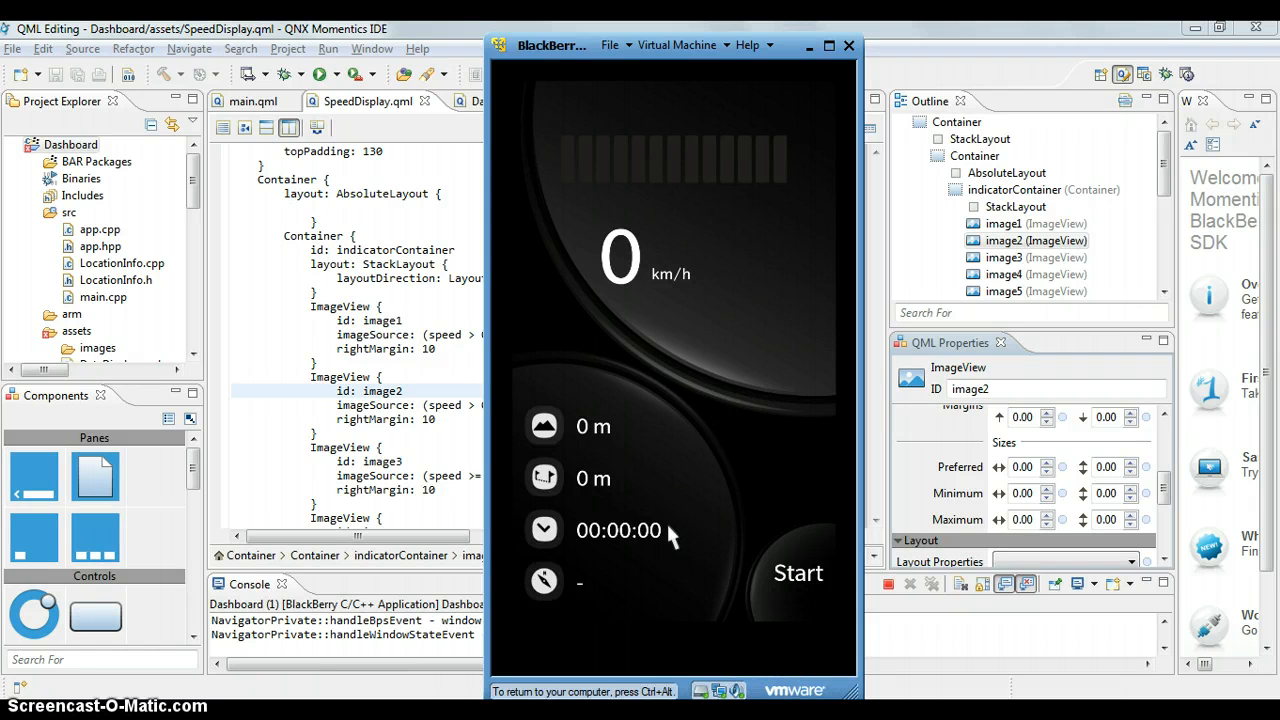
mouse_move(658, 596)
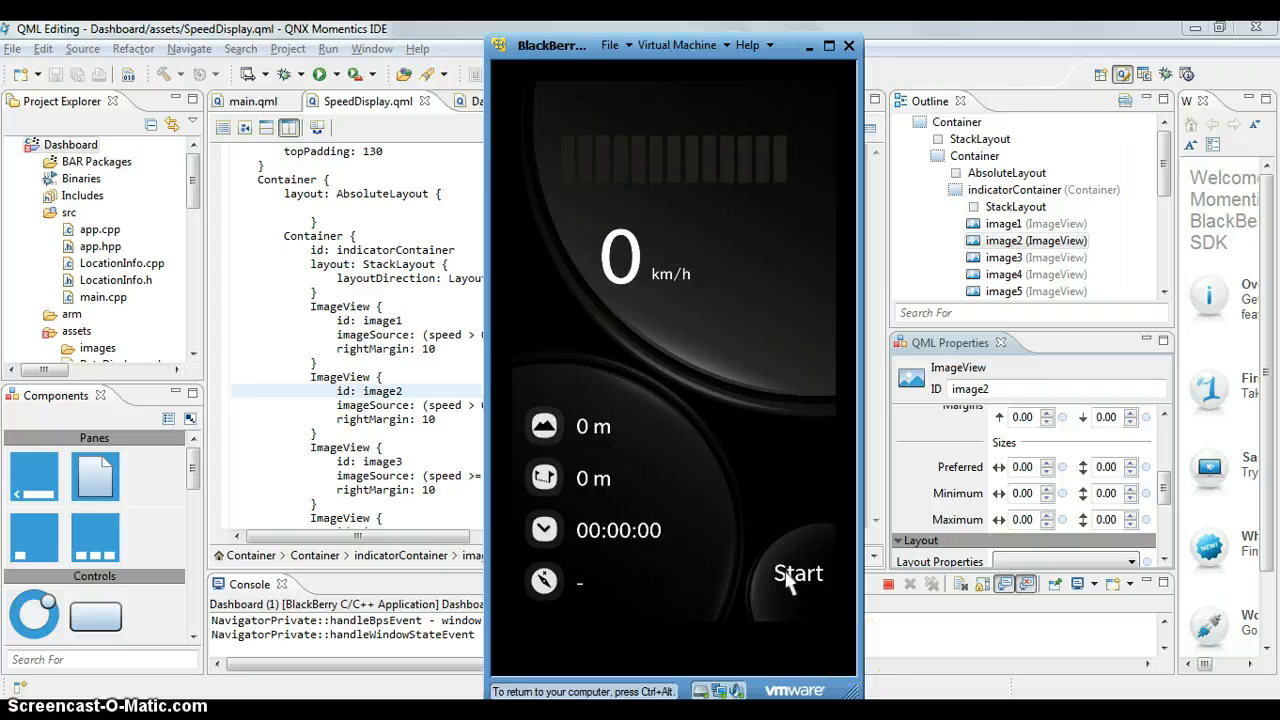
- Start trip tracking until the dashboard reads 80 m, 1676 m, 0:1:15 and S-E
click(798, 572)
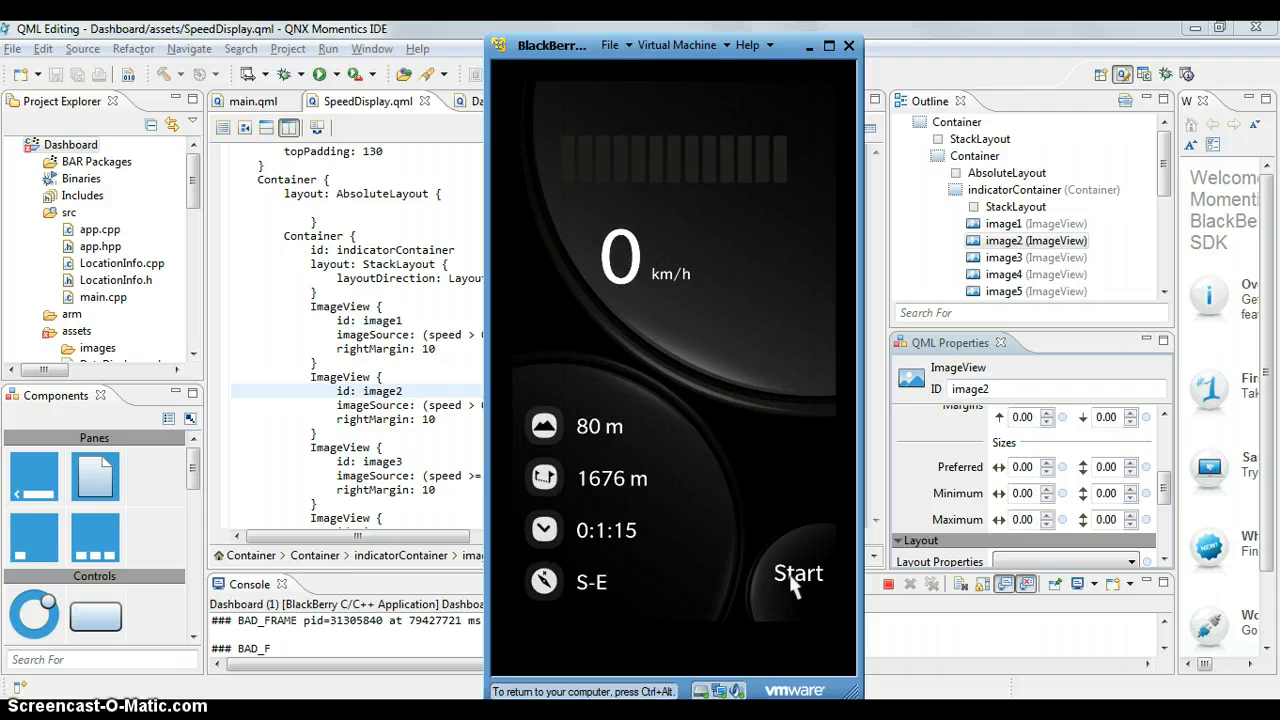
mouse_move(678, 244)
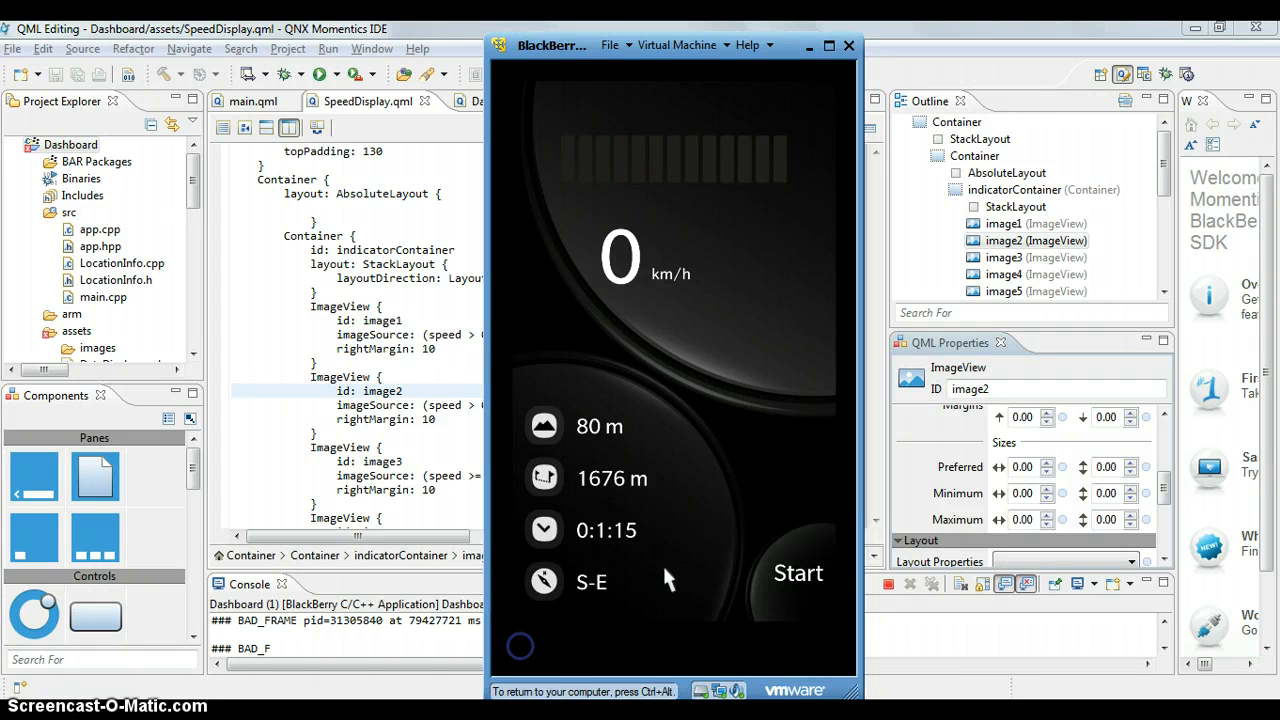
- Start a new trip so the gauge climbs to 142 km/h, 749 m, 0:0:31, heading N-E
click(796, 572)
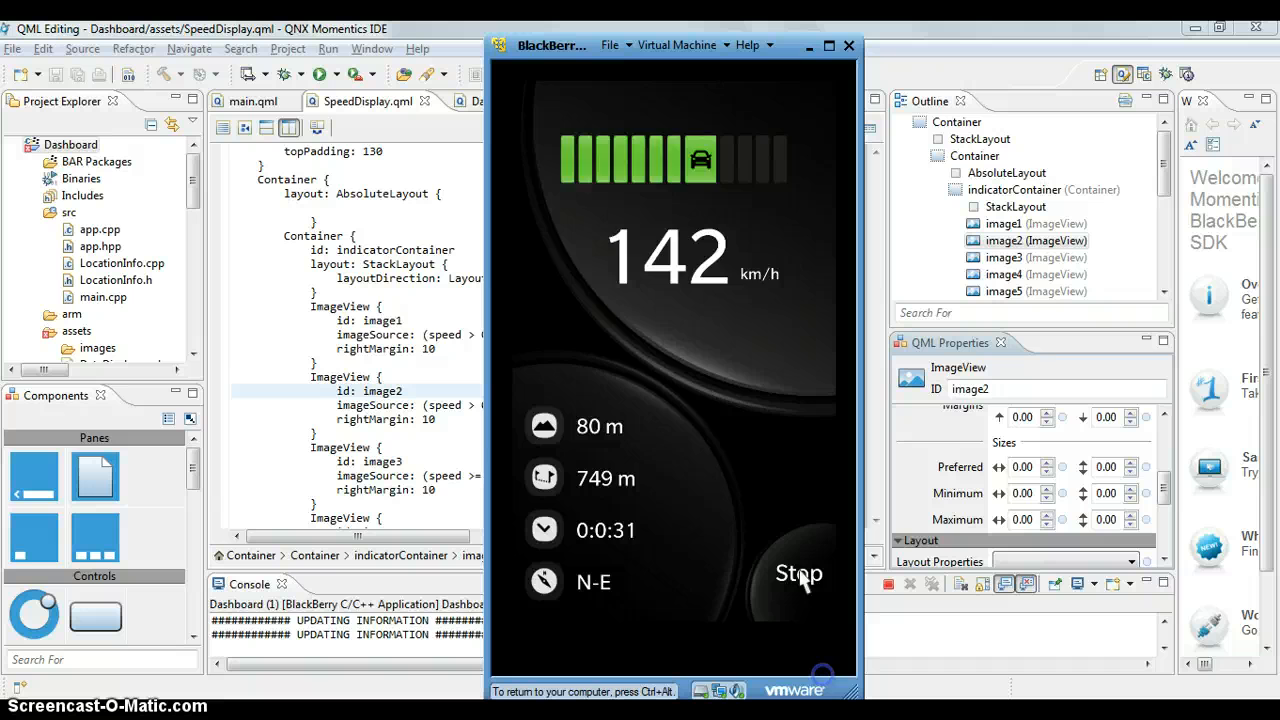
click(798, 572)
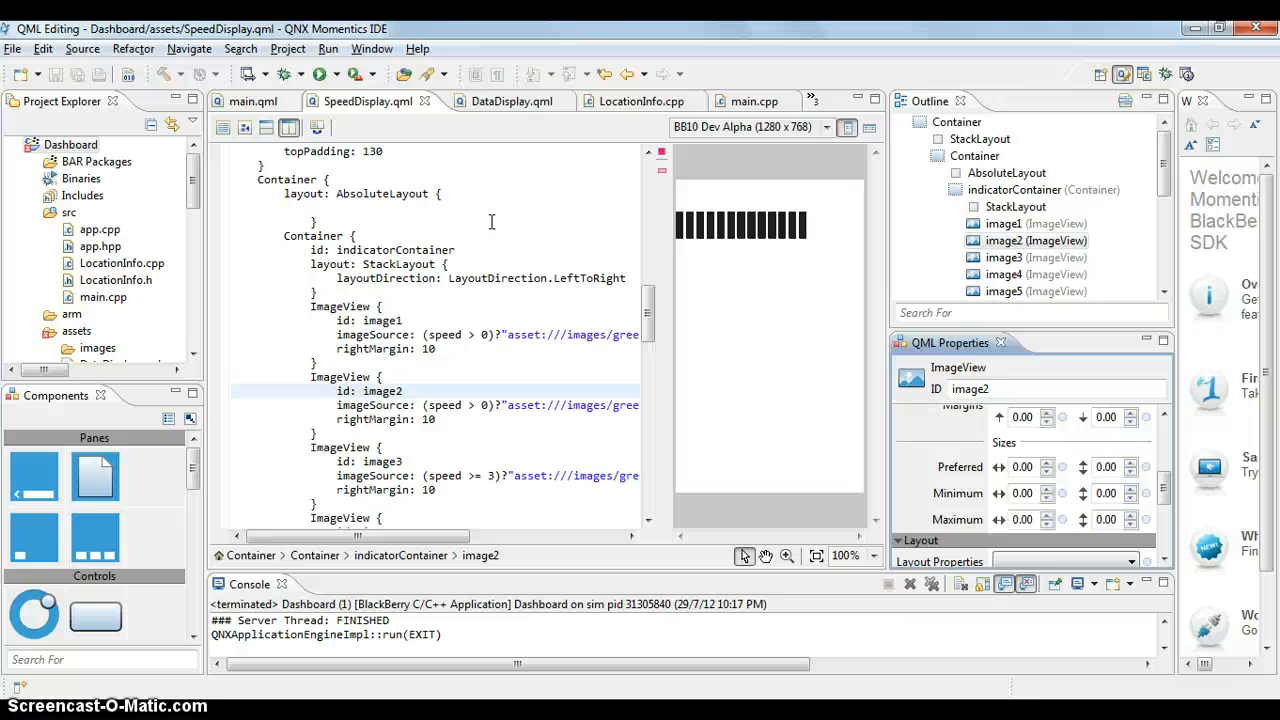
mouse_move(456, 178)
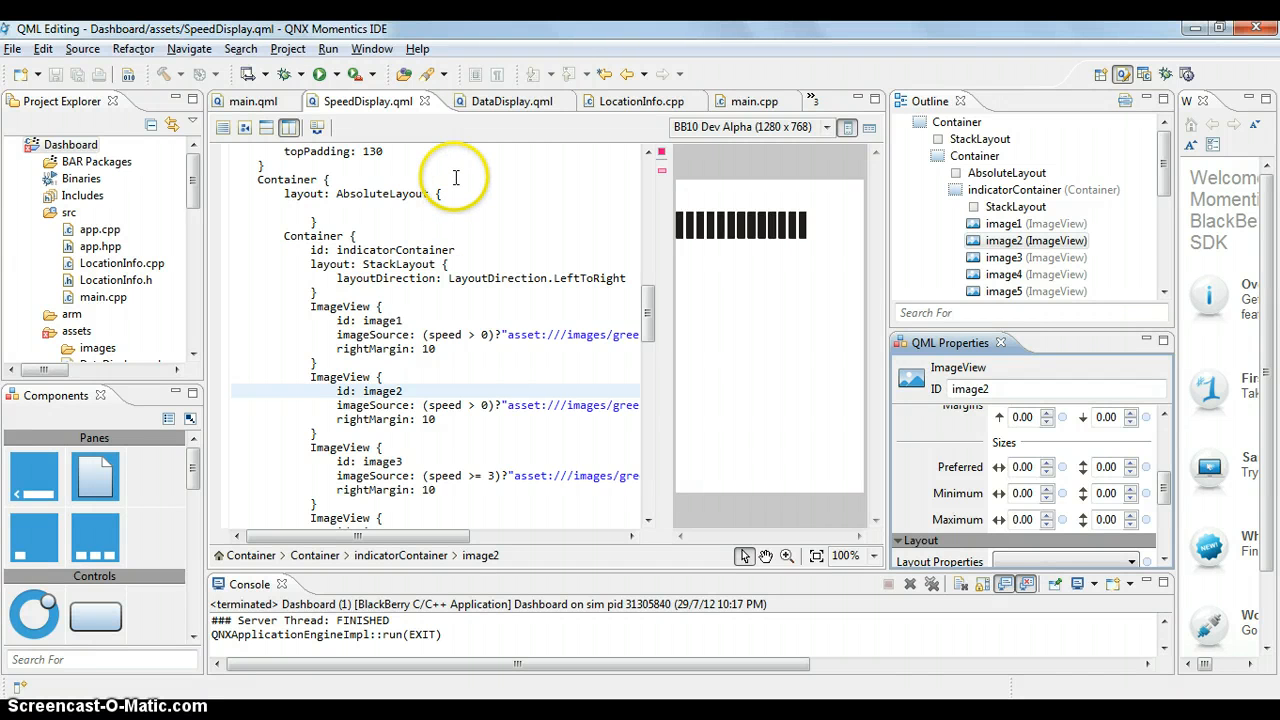
mouse_move(578, 36)
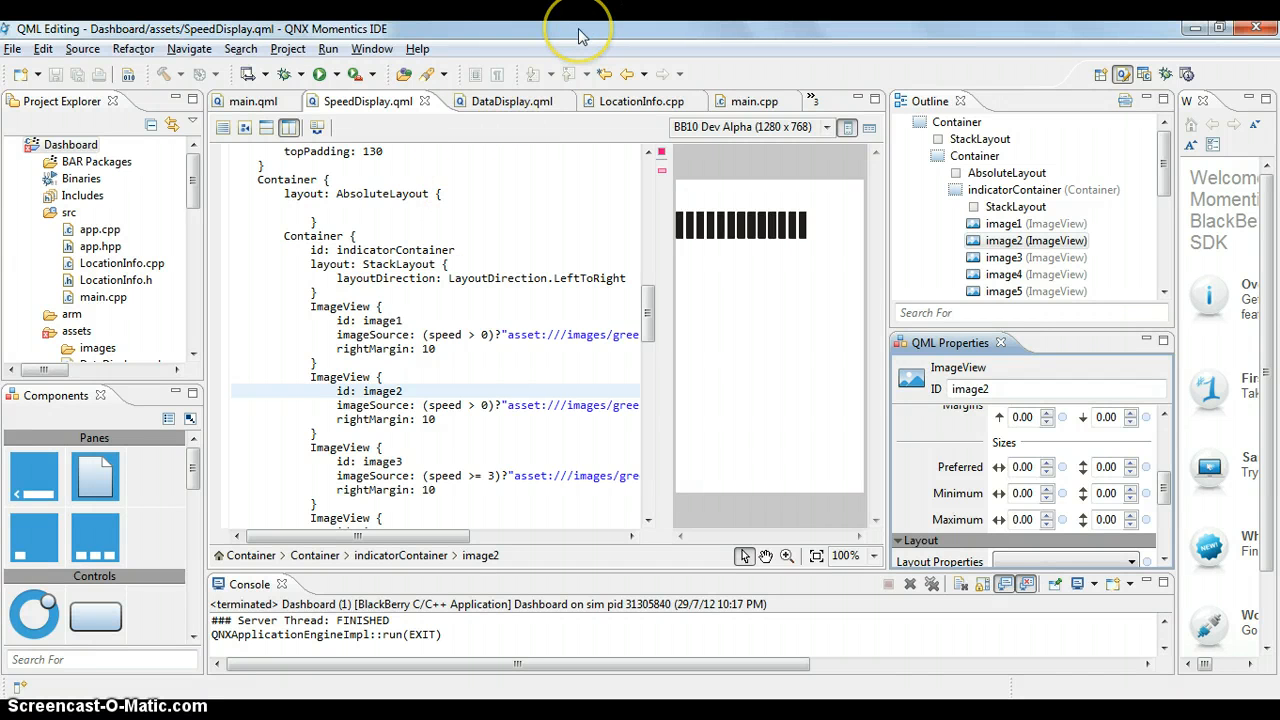
mouse_move(580, 36)
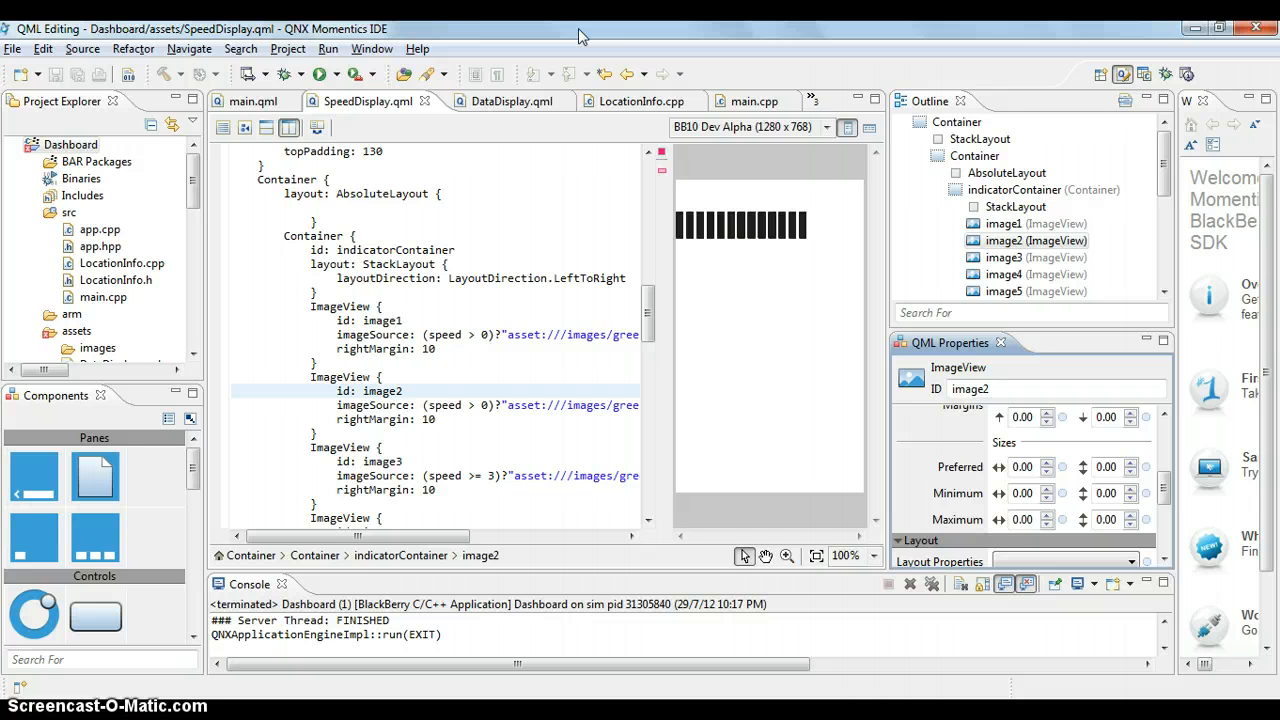